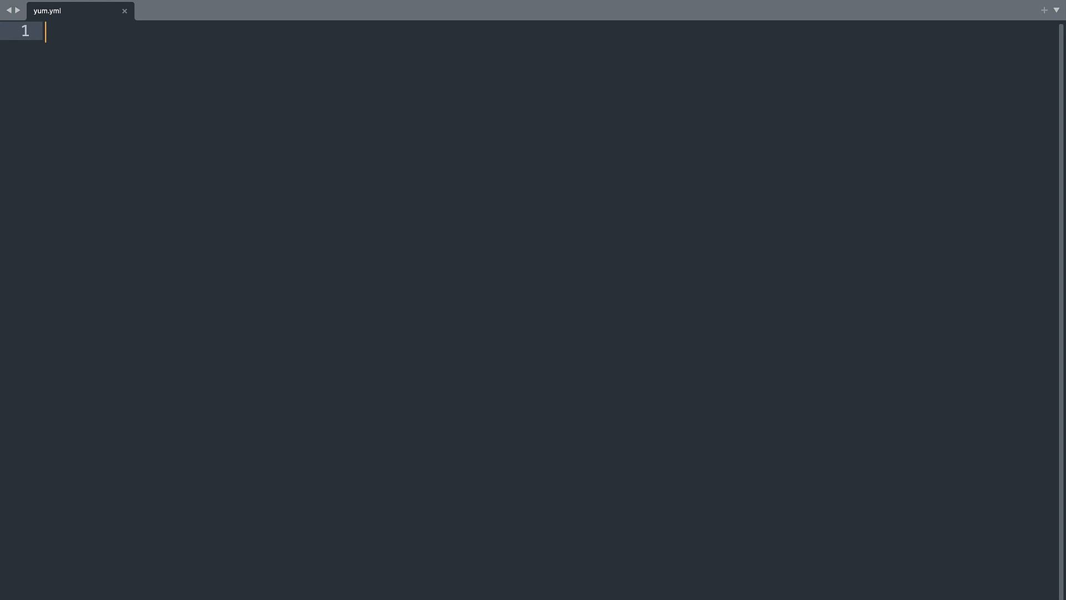
- Write the '---' marker and '- name: rolling update demo', then begin the hosts line
{"action": "type", "text": "---"}
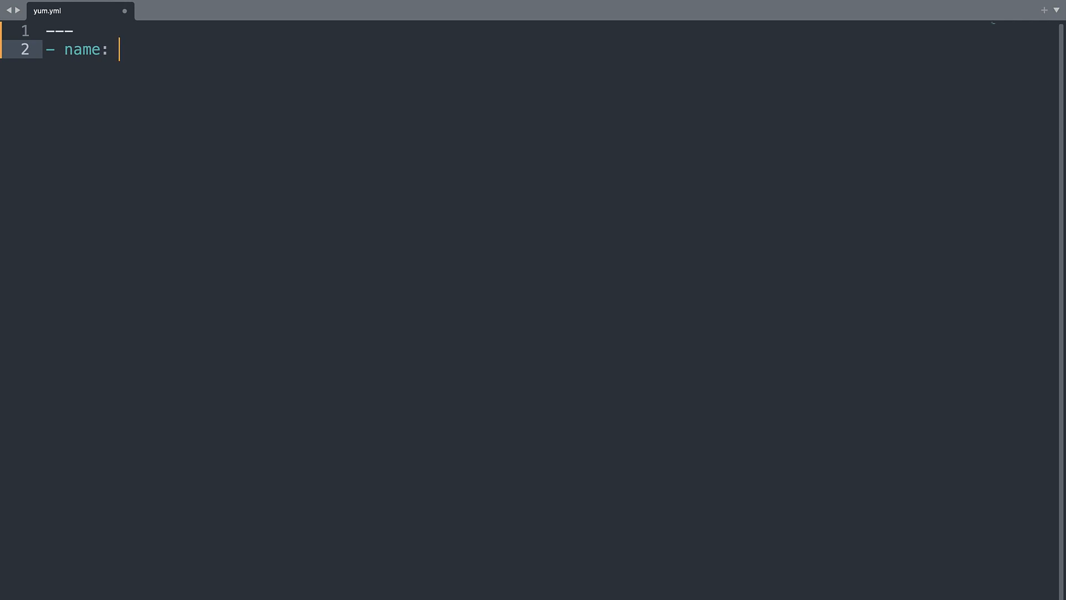
{"action": "type", "text": "rolli"}
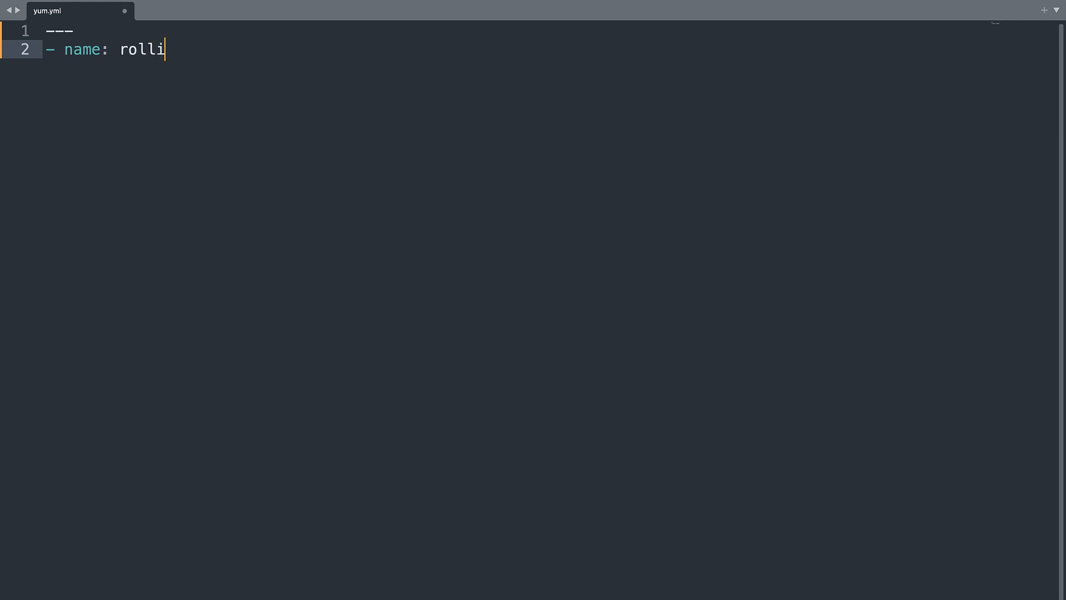
{"action": "type", "text": "ng update demo"}
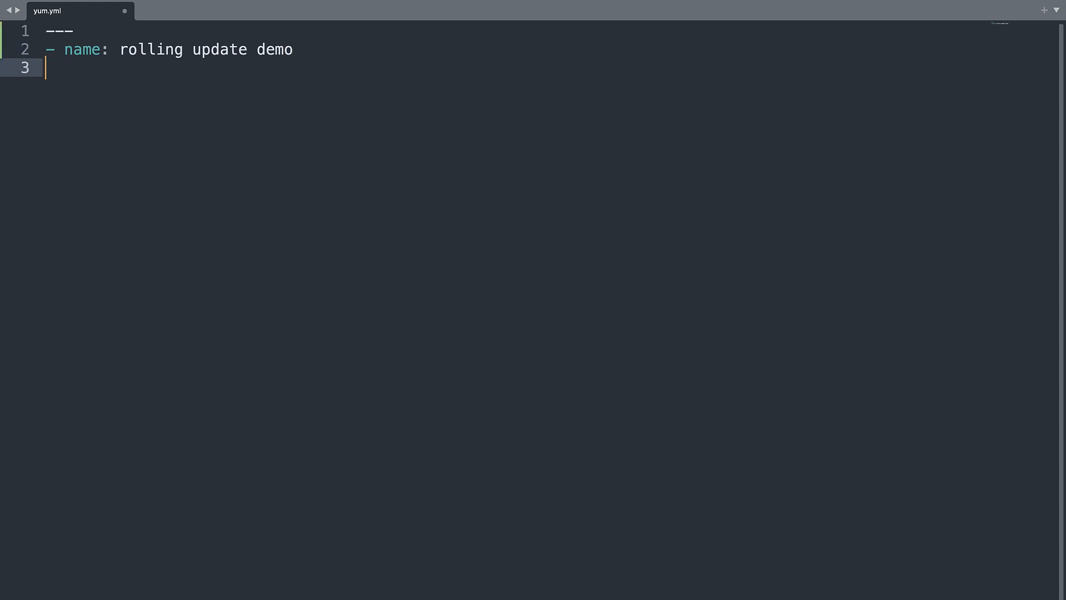
{"action": "type", "text": "hosts"}
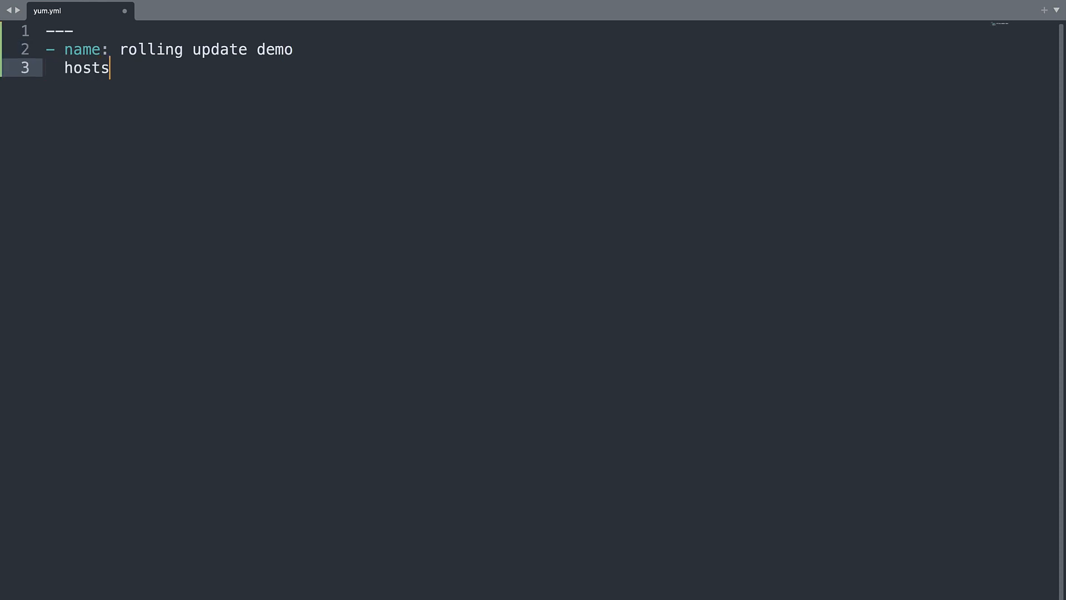
- Target all hosts, add 'become: true' and a 'tasks:' list
{"action": "key", "text": "Enter"}
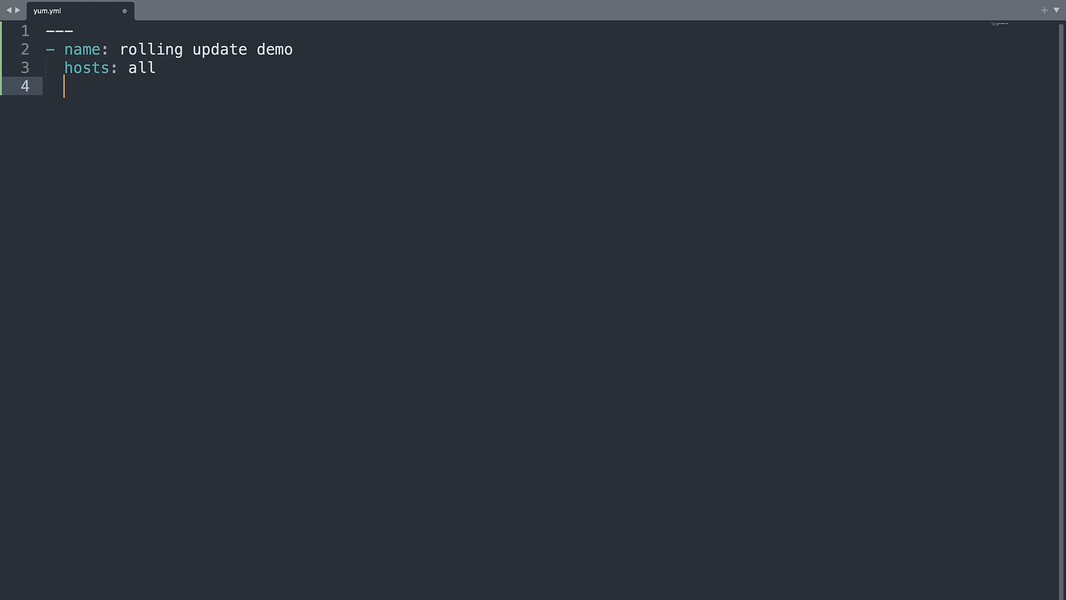
{"action": "type", "text": "bec"}
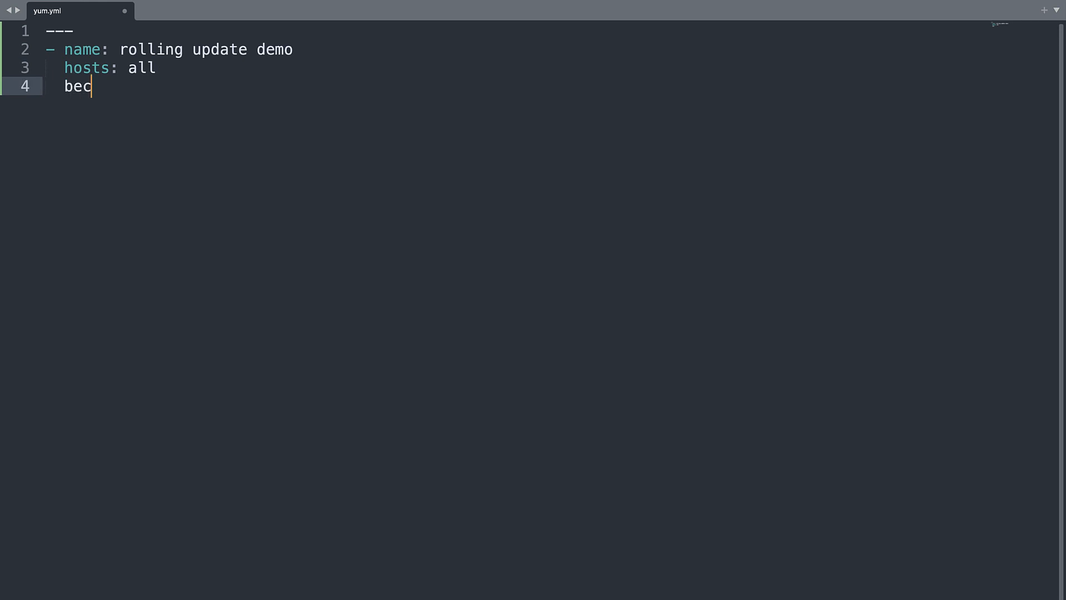
{"action": "type", "text": "ome: true"}
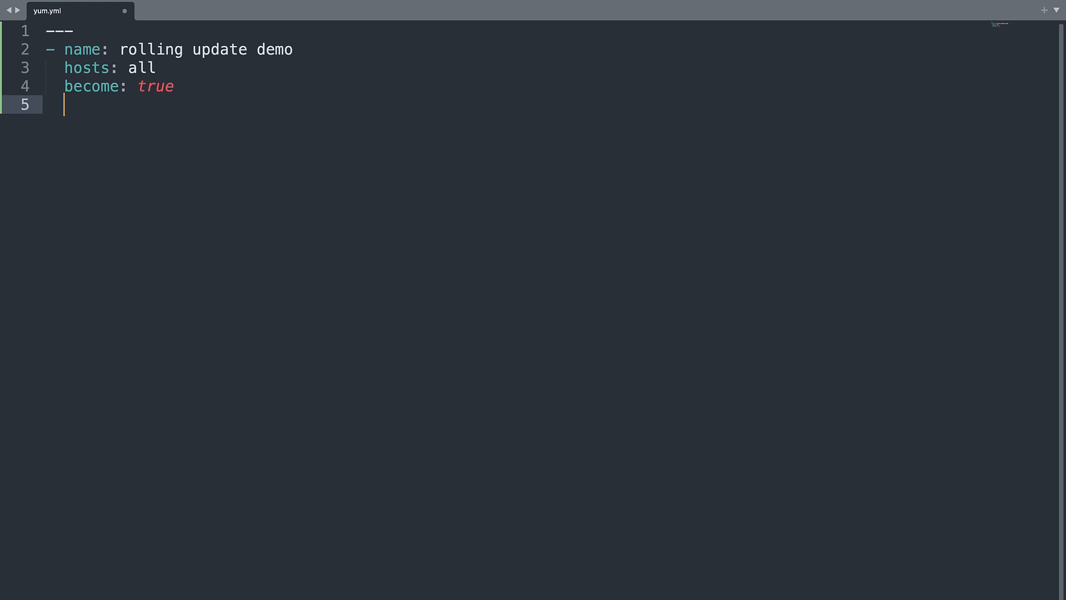
{"action": "type", "text": "tasks:"}
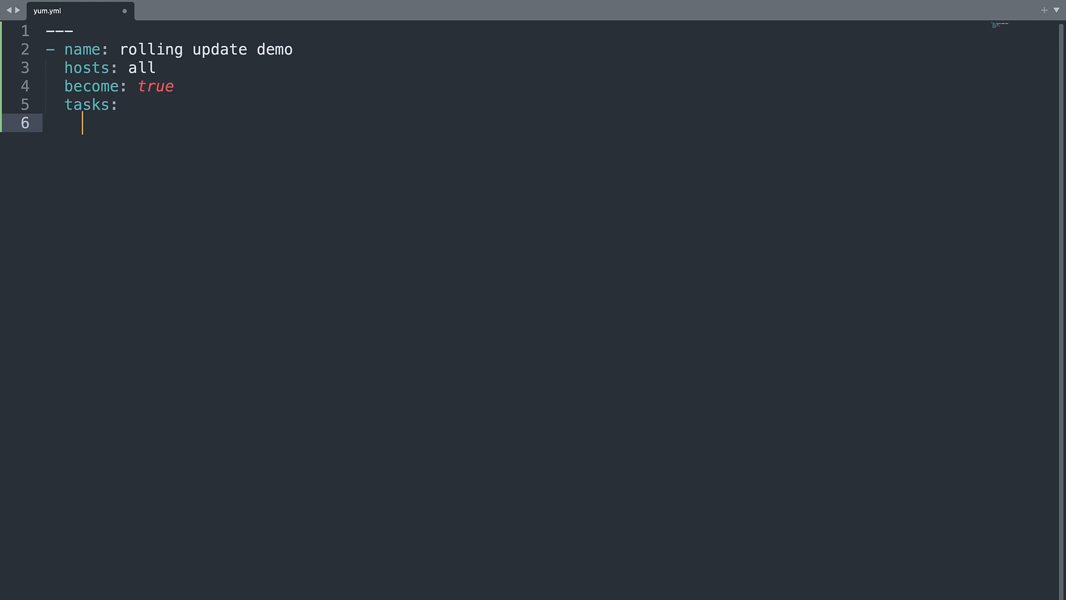
- Add the first task '- name: ensure pkg updated'
{"action": "type", "text": "\"- \""}
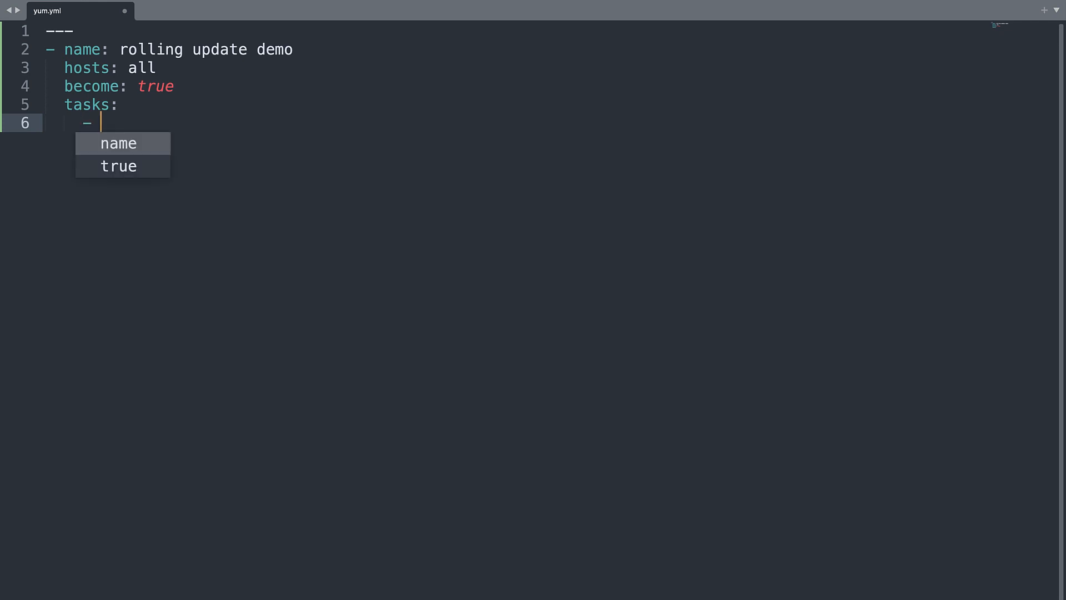
{"action": "type", "text": "name:"}
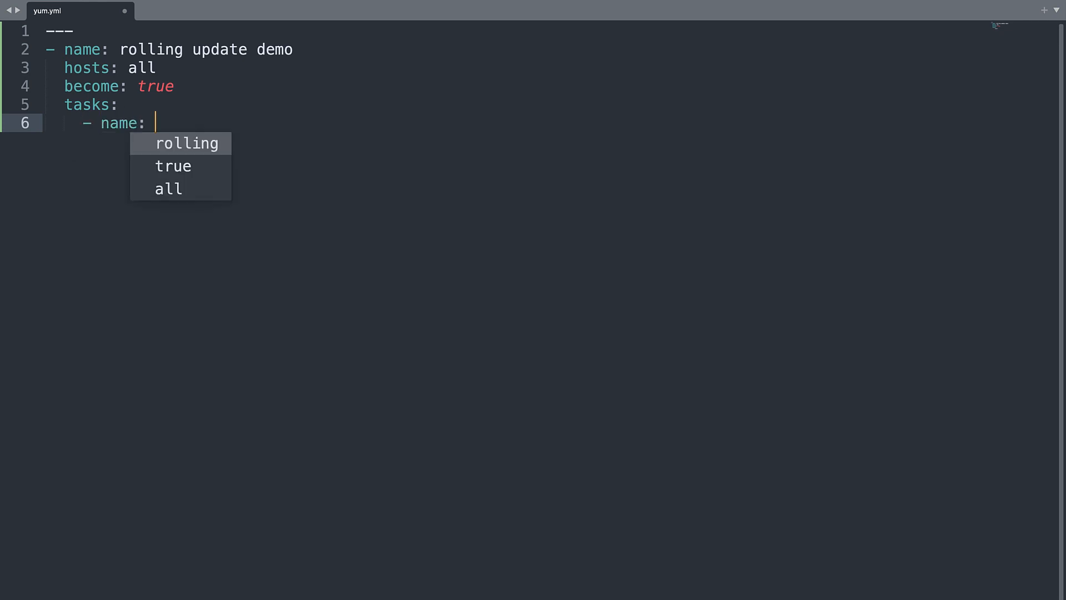
{"action": "type", "text": "ensure"}
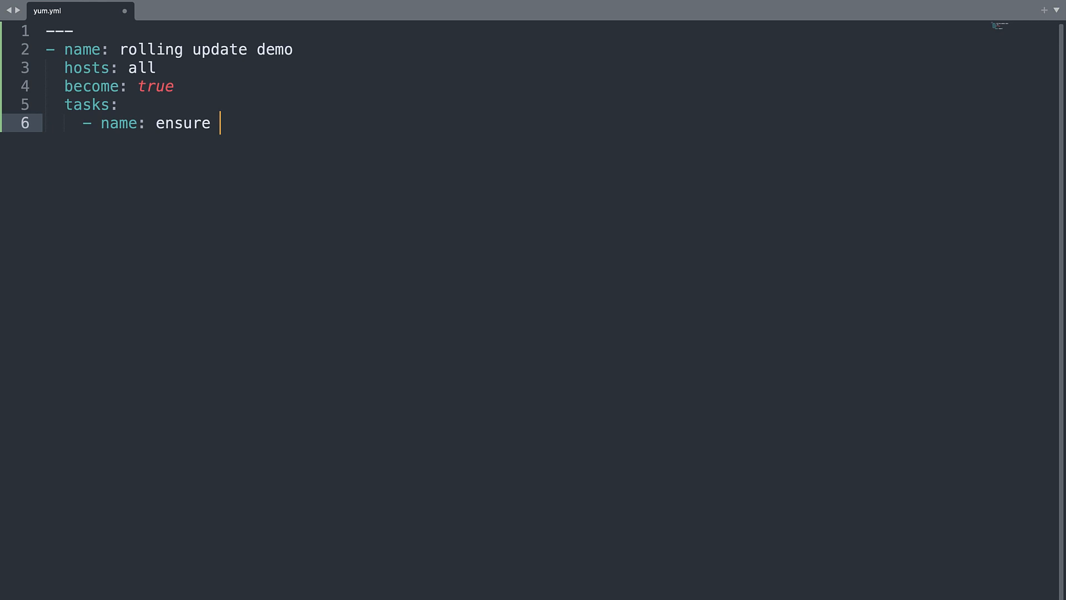
{"action": "type", "text": "p"}
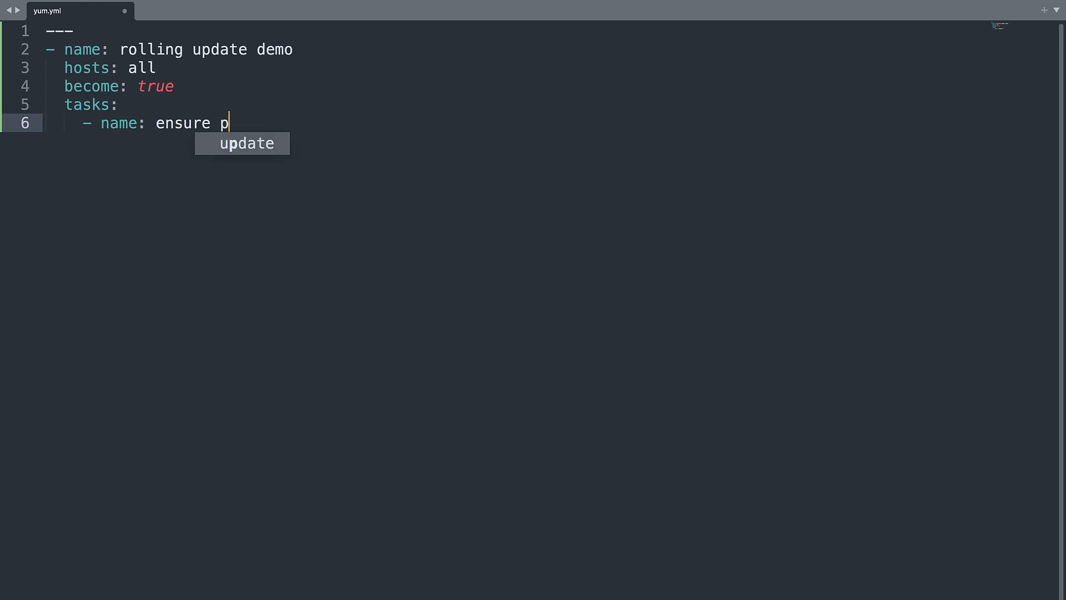
{"action": "type", "text": "kg u"}
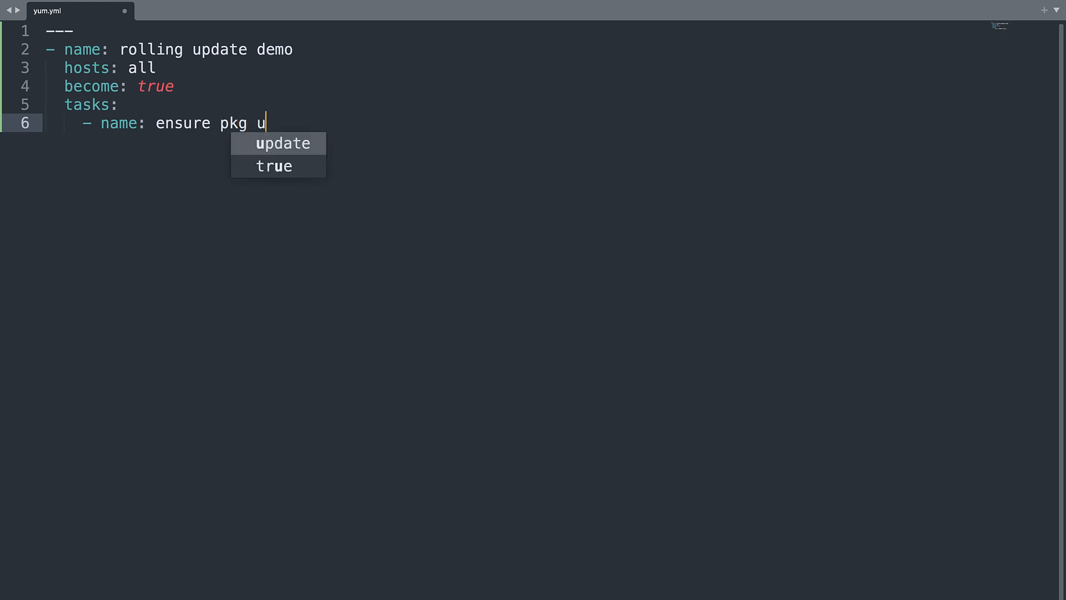
{"action": "key", "text": "enter"}
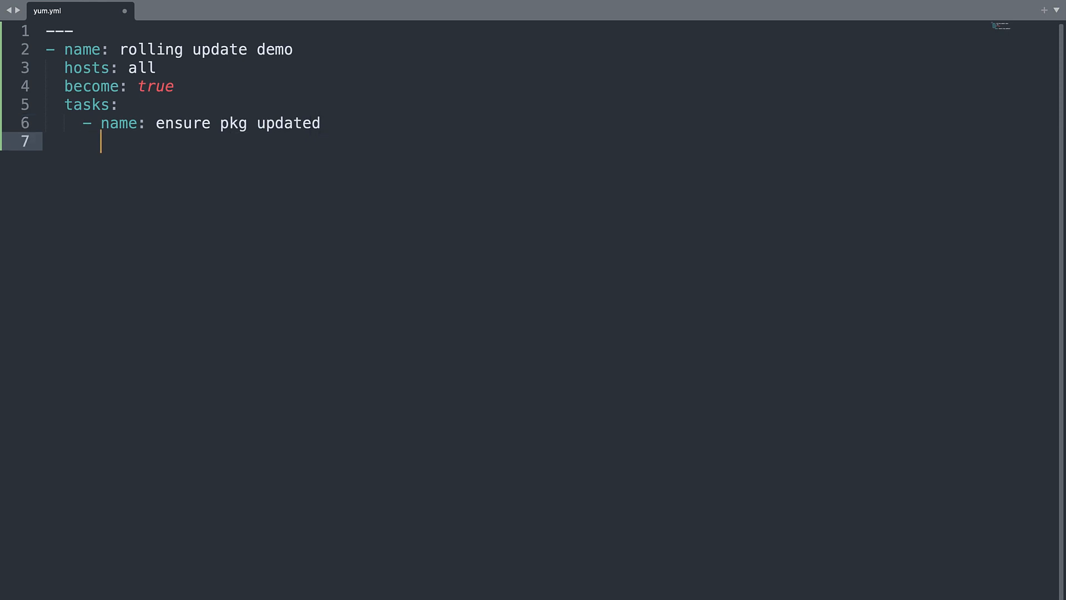
- Add the yum module with name nginx and 'state: latest'
{"action": "type", "text": "yum:"}
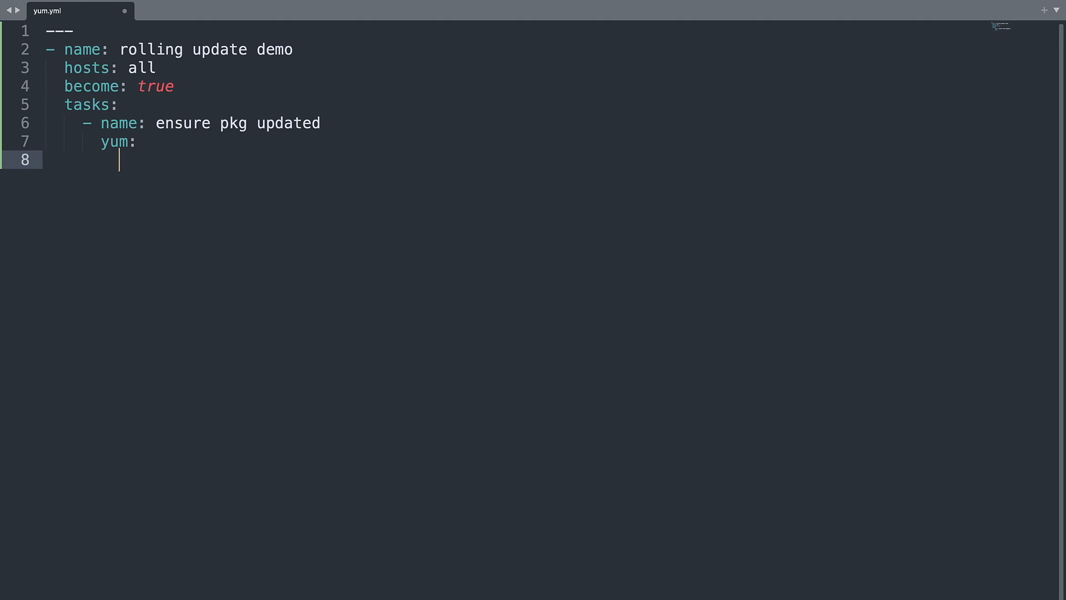
{"action": "type", "text": "na"}
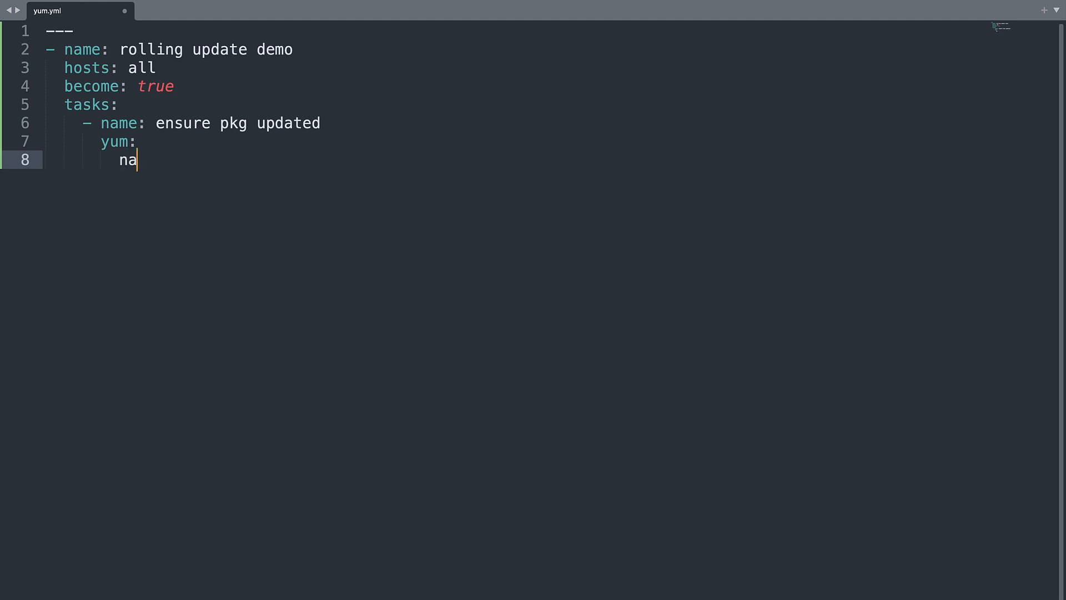
{"action": "type", "text": "me: nginx"}
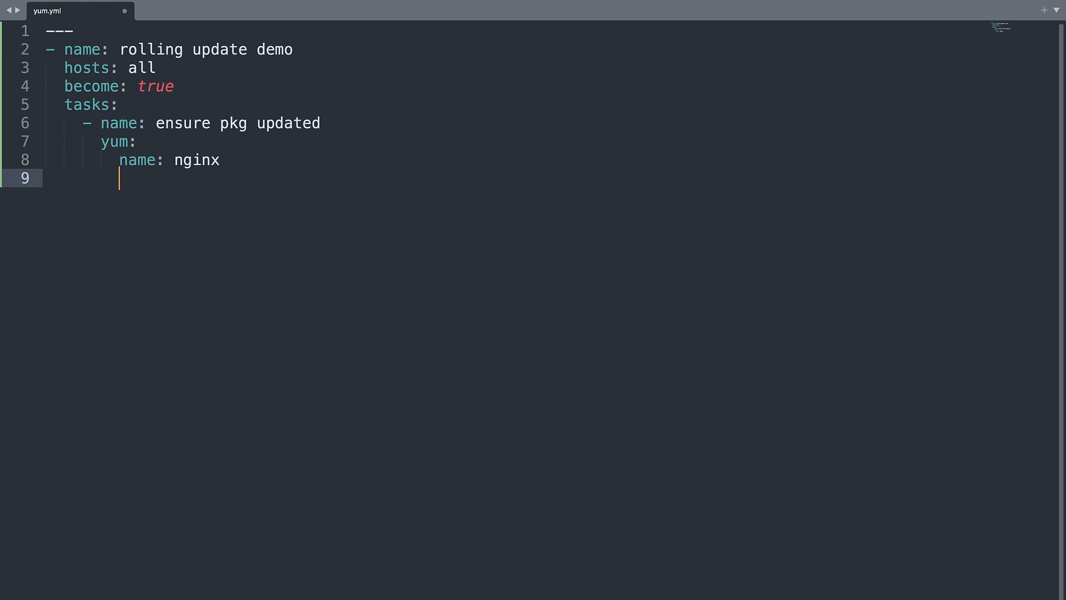
{"action": "type", "text": "state"}
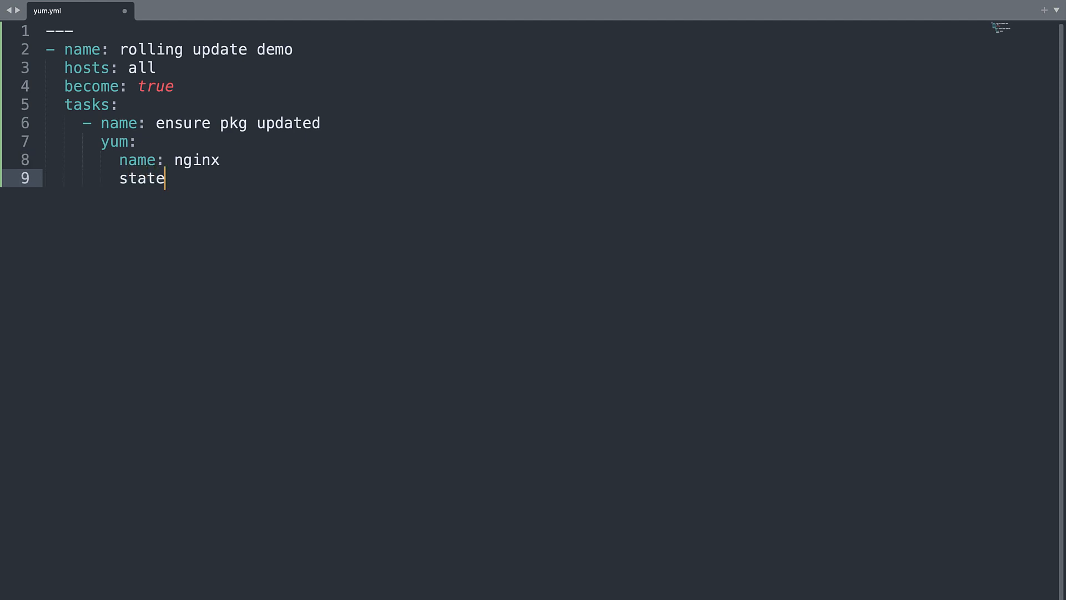
{"action": "type", "text": ": l"}
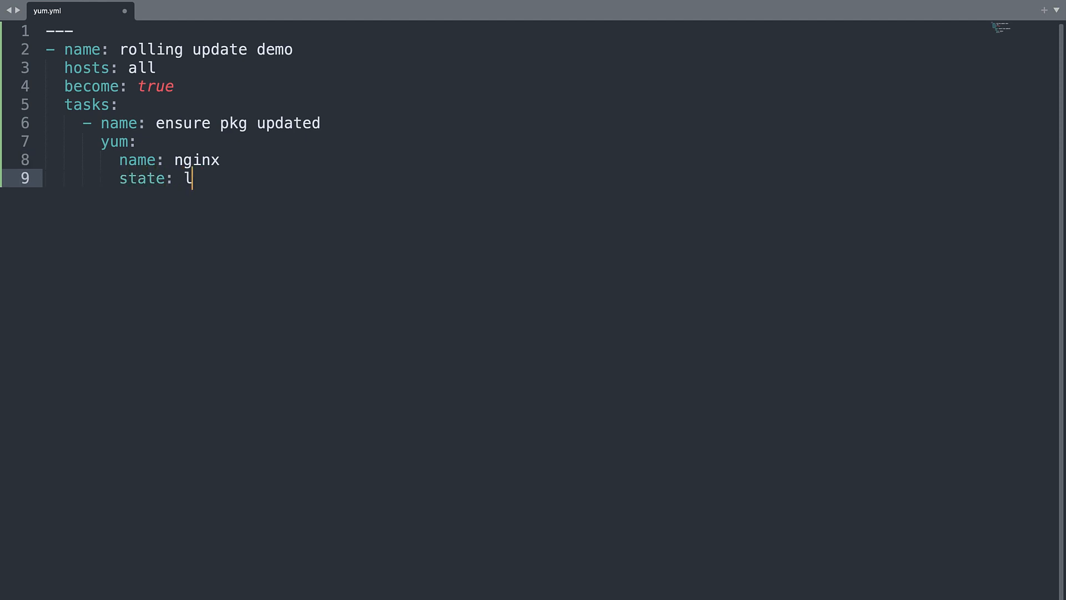
{"action": "type", "text": "atest"}
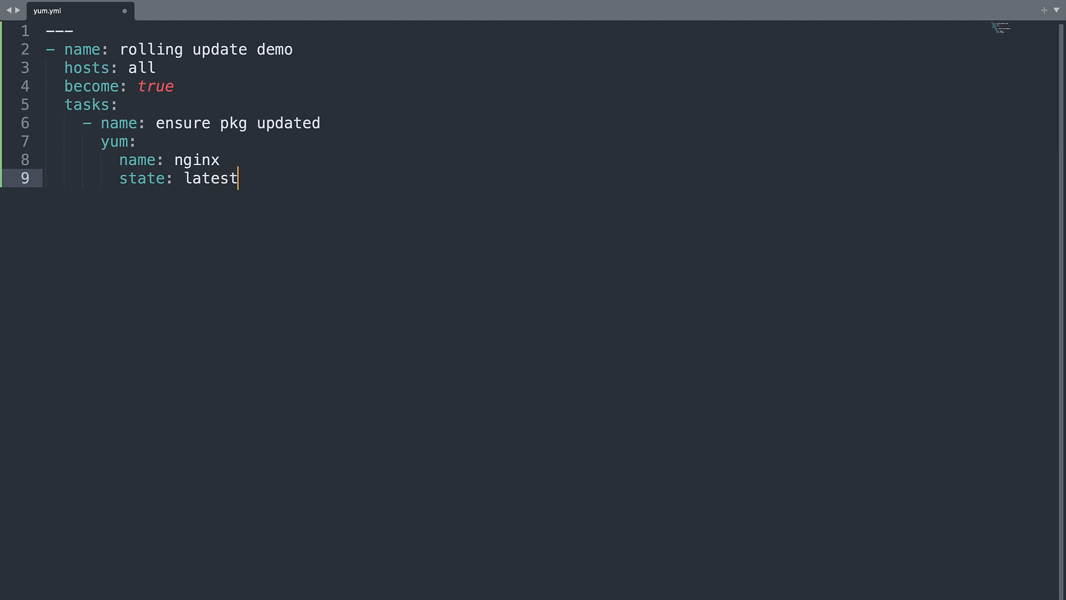
- Add 'update_cache: true' under the state line and save yum.yml
{"action": "key", "text": "Enter"}
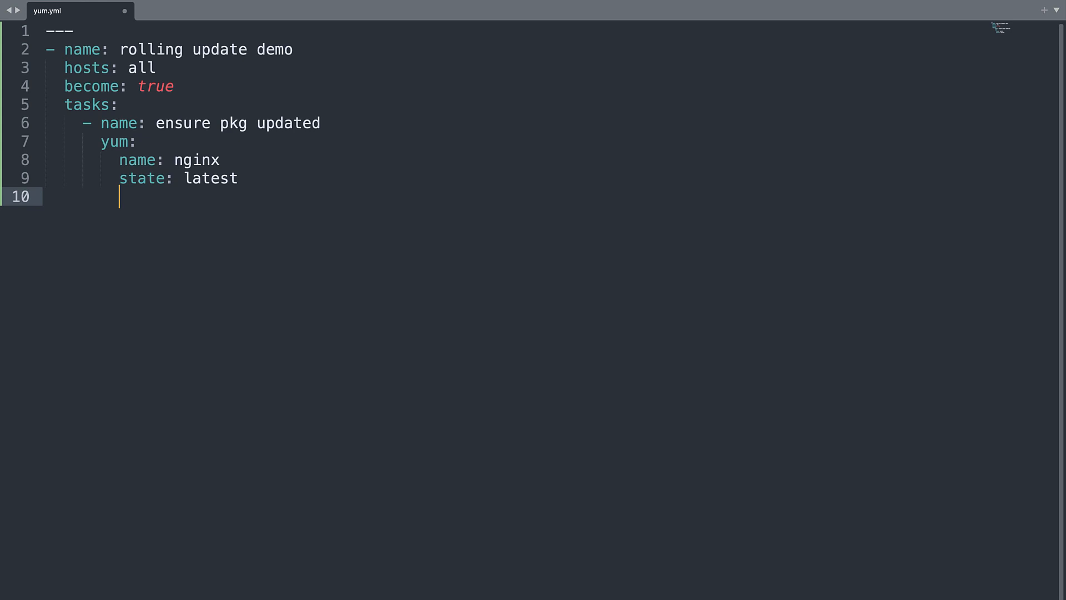
{"action": "type", "text": "upd"}
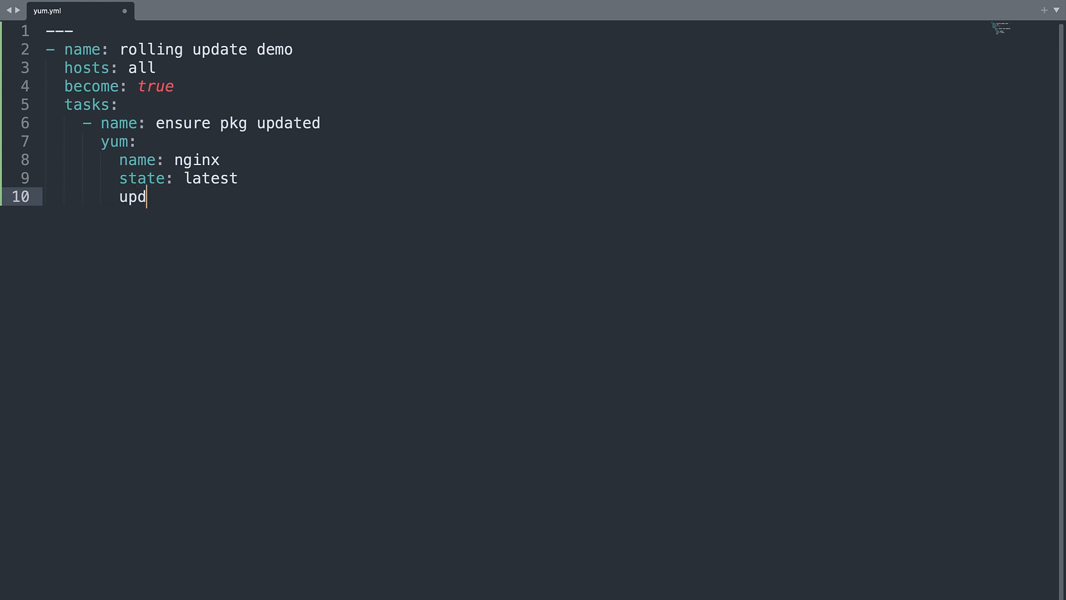
{"action": "type", "text": "ate_"}
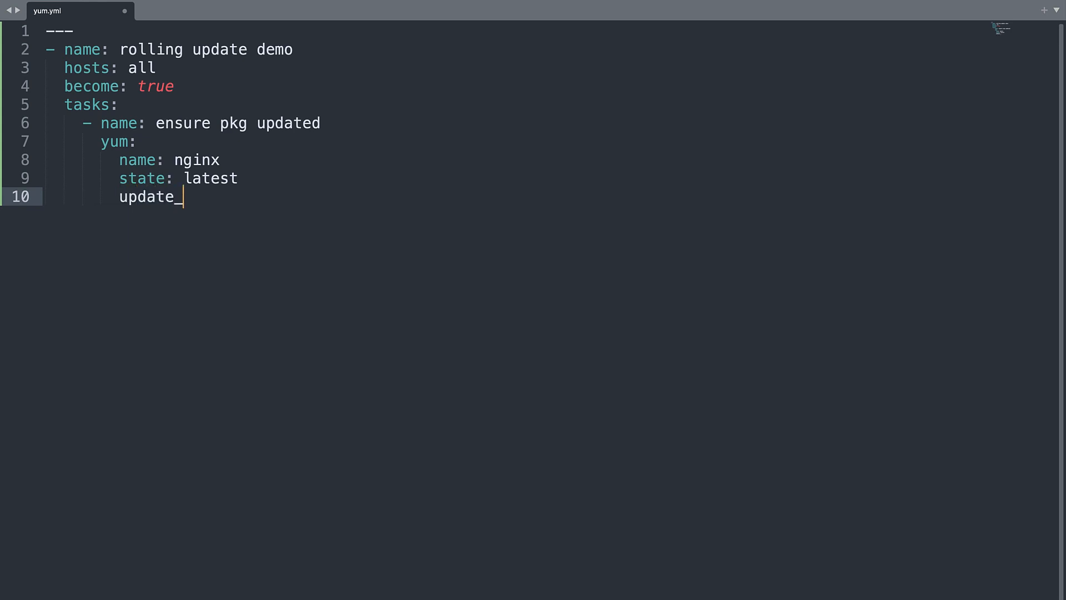
{"action": "type", "text": "cache"}
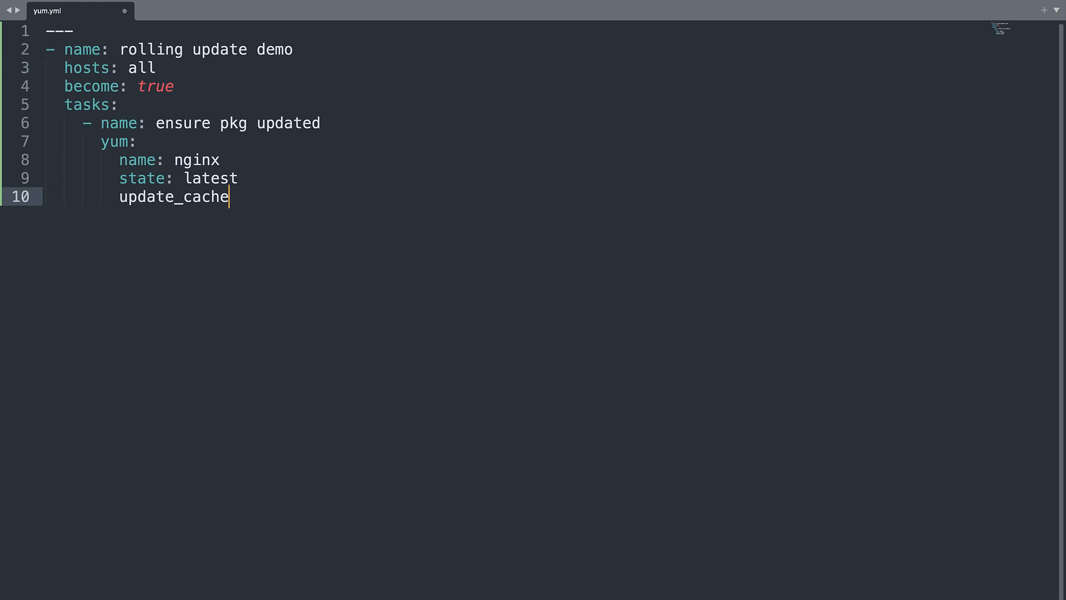
{"action": "type", "text": ": true"}
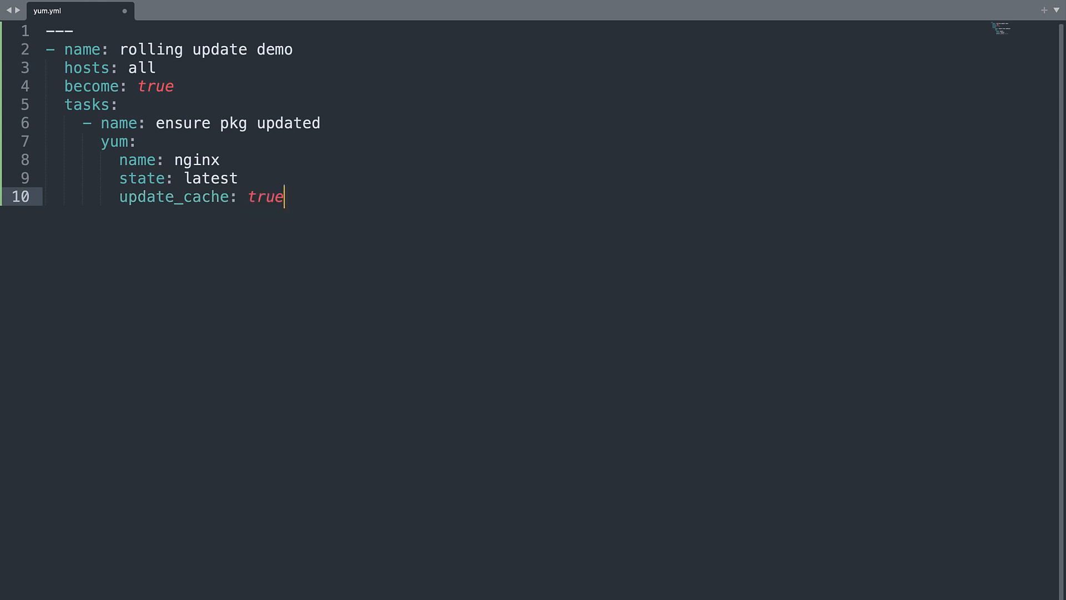
{"action": "key", "text": "Enter"}
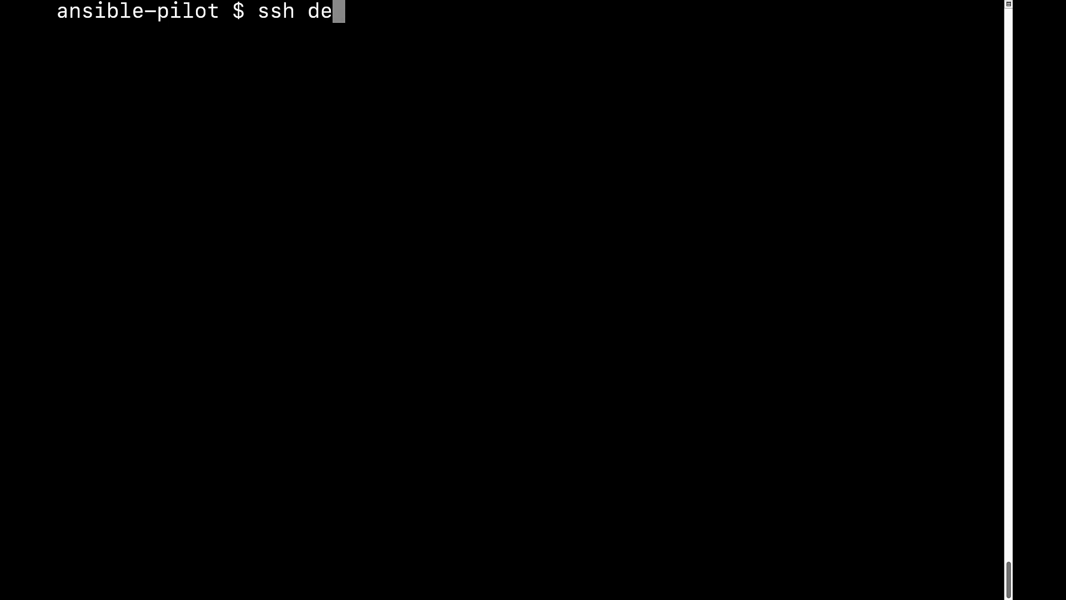
{"action": "type", "text": "vops@192.168.149.209"}
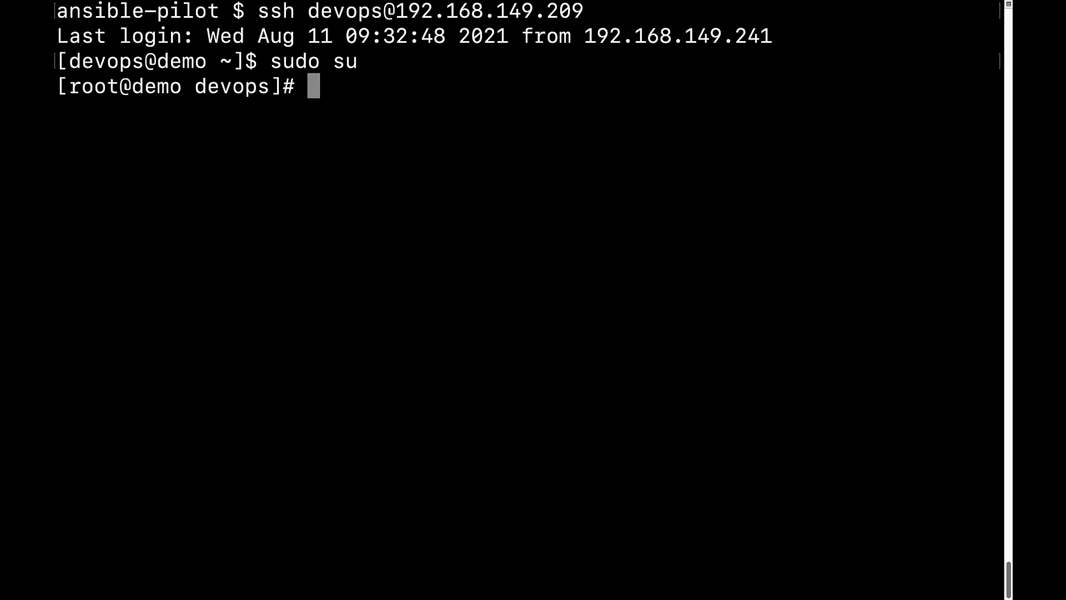
{"action": "type", "text": "dnf info"}
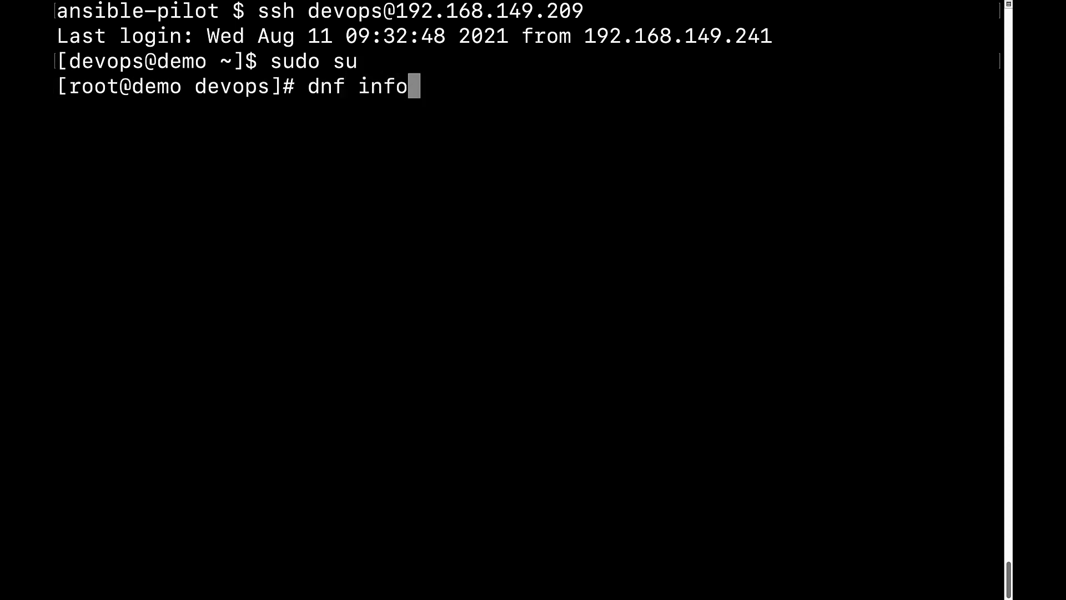
{"action": "type", "text": "nginx"}
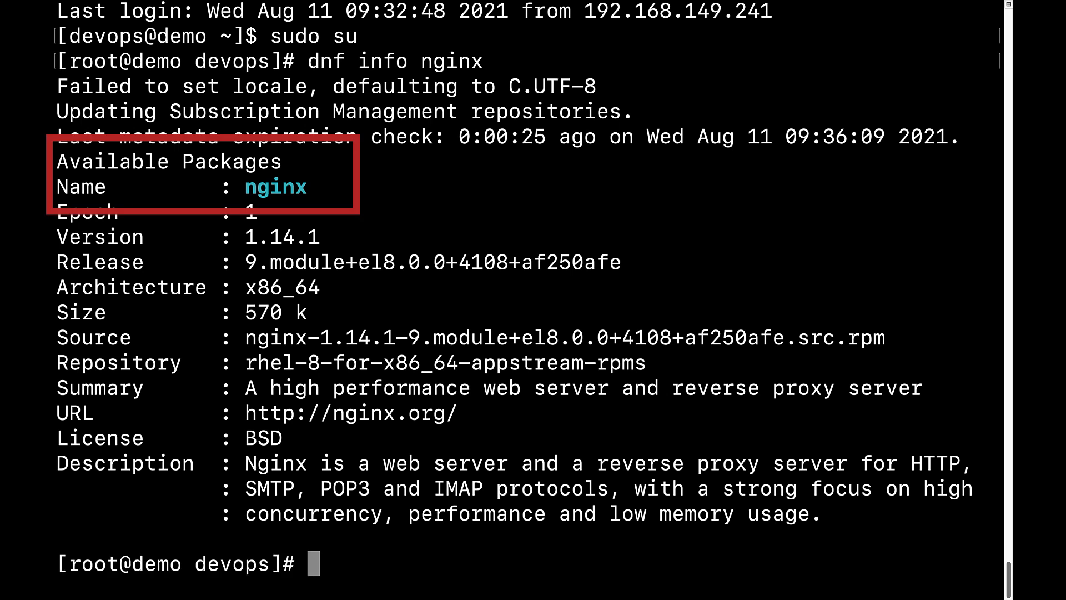
{"action": "type", "text": "exit"}
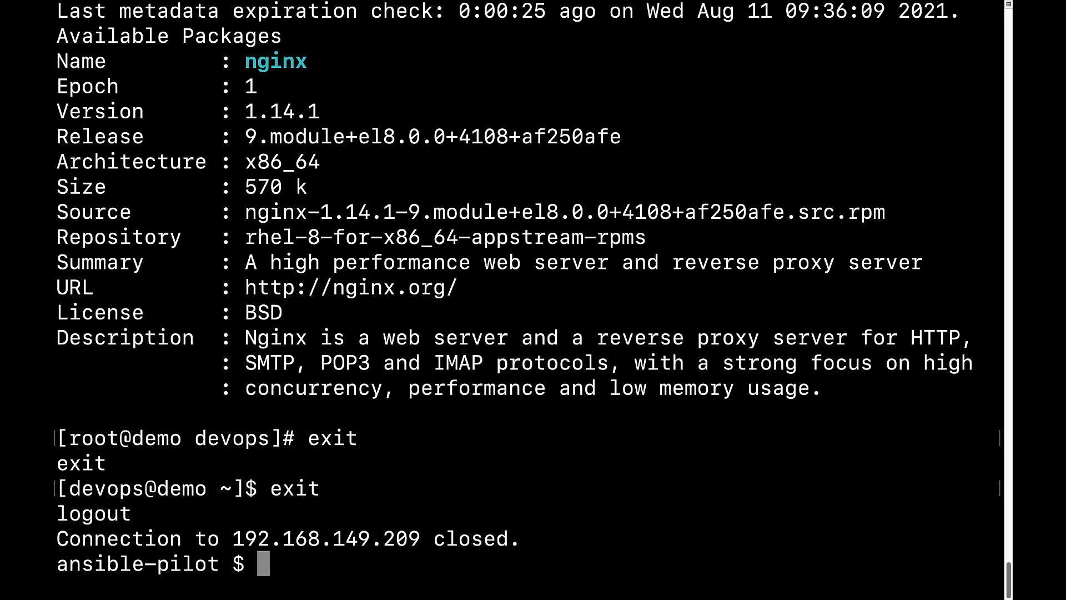
- Run ansible-playbook -i demo/inventory 'rolling update RedHat-like systems/yum.yml'
{"action": "type", "text": "ansible-"}
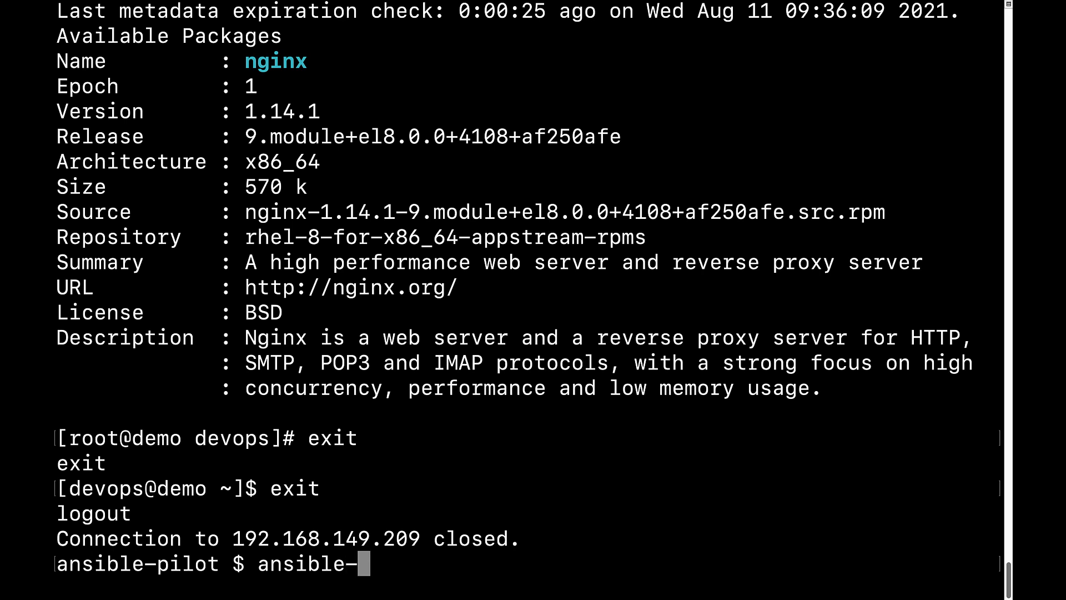
{"action": "type", "text": "playbook -i de"}
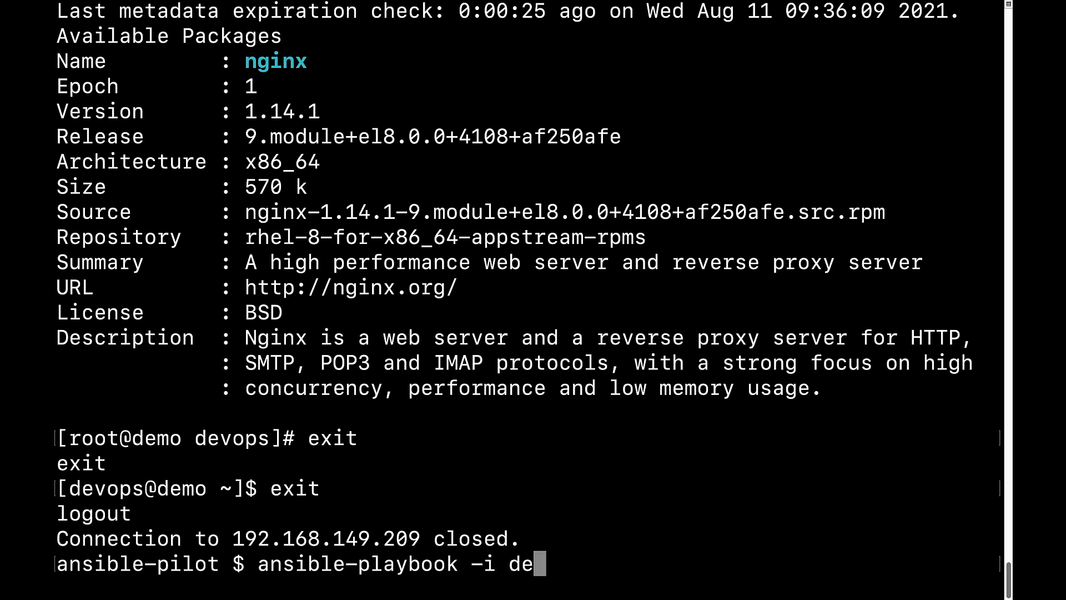
{"action": "type", "text": "mo/inventory"}
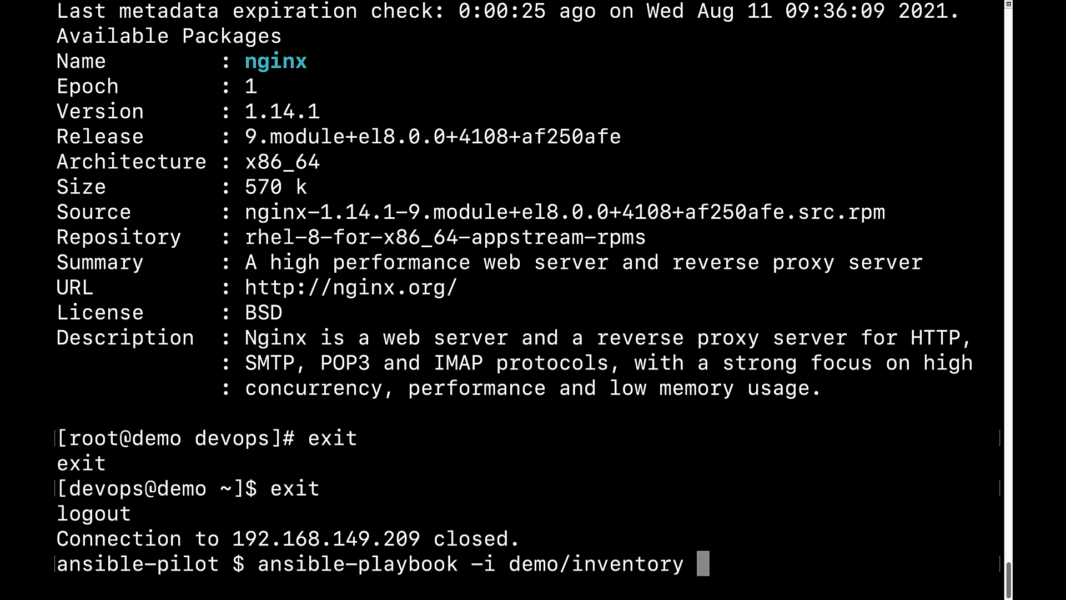
{"action": "type", "text": "rolling\\ update\\ RedHat-like\\ systems/"}
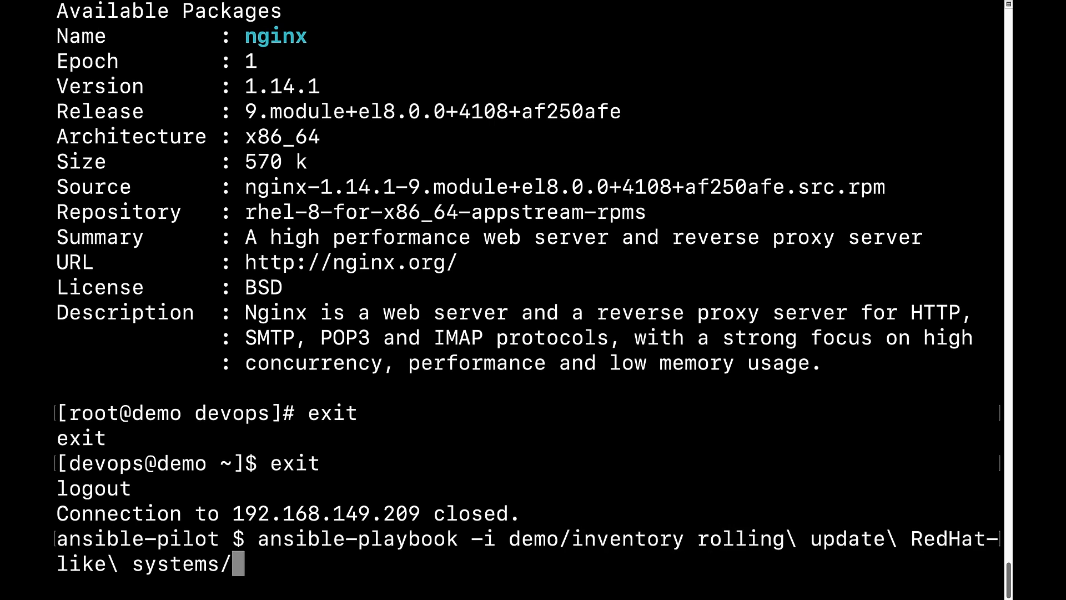
{"action": "type", "text": "yum.yml"}
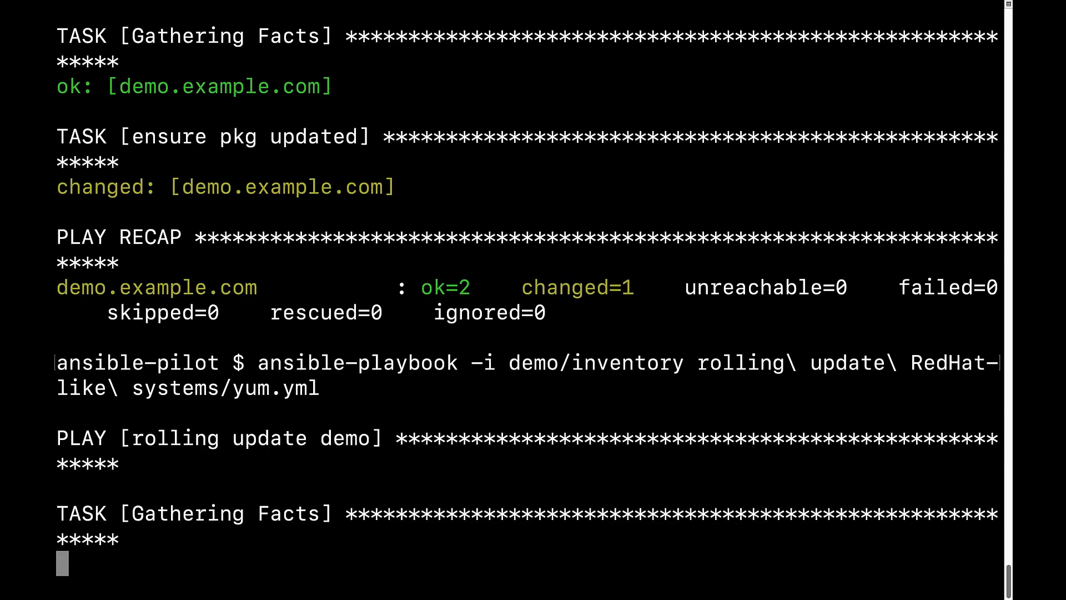
- Scroll through the second run's PLAY RECAP (changed=0) and start an ssh command
{"action": "scroll", "scroll_direction": "down", "scroll_amount": 3}
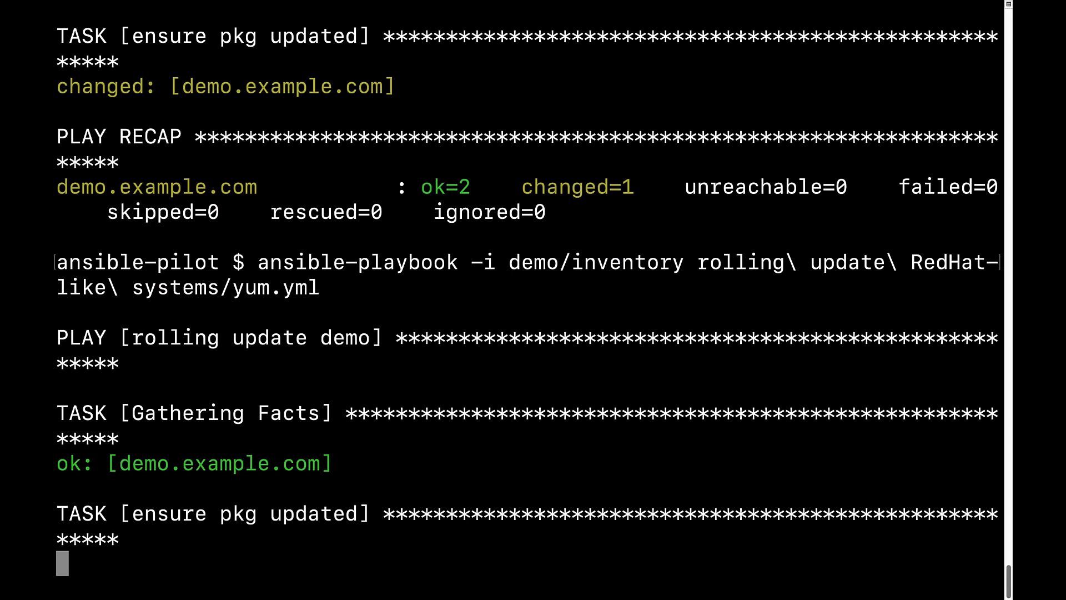
{"action": "scroll", "scroll_direction": "down", "scroll_amount": 3}
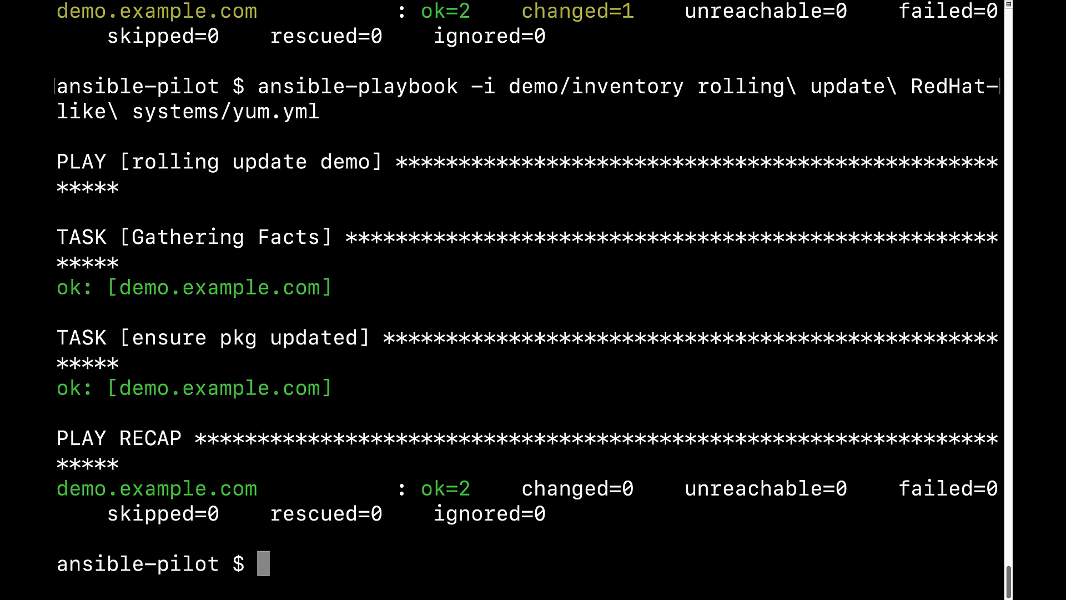
{"action": "type", "text": "ssh dev"}
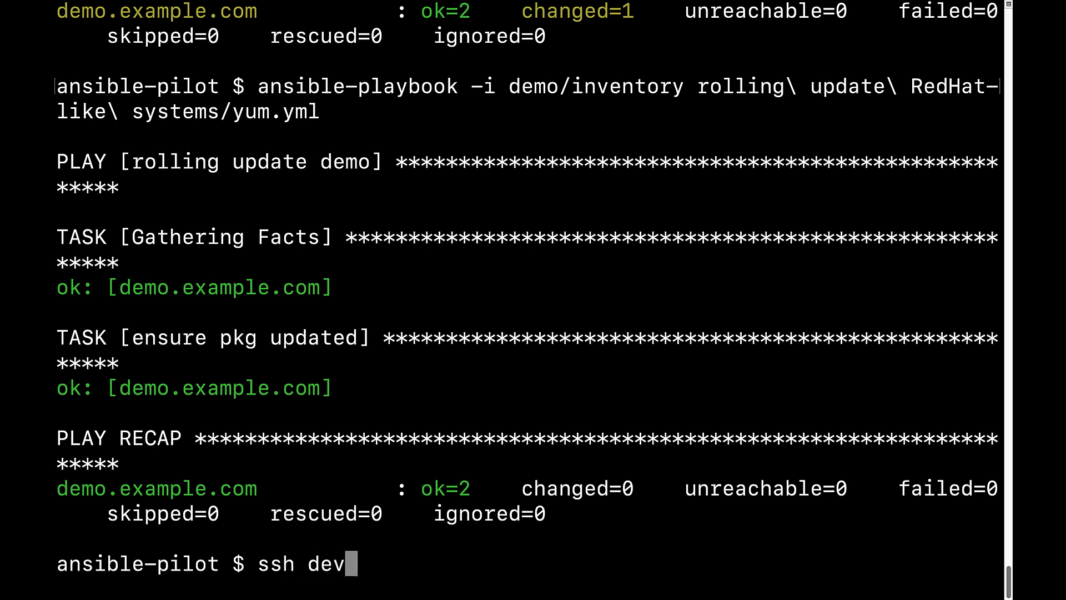
{"action": "type", "text": "ops@"}
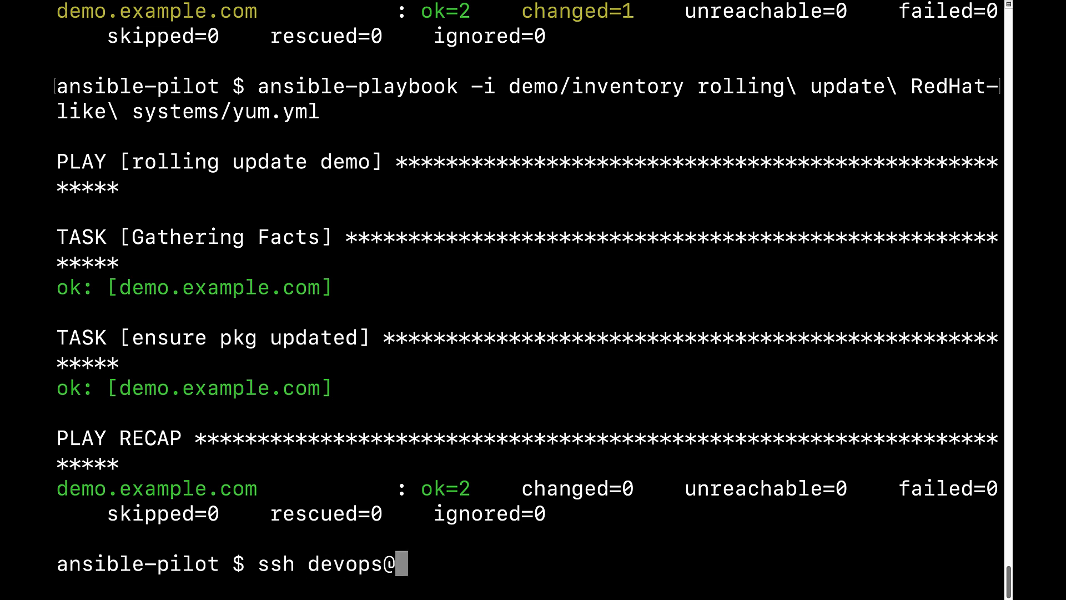
{"action": "type", "text": "192.168.149.209"}
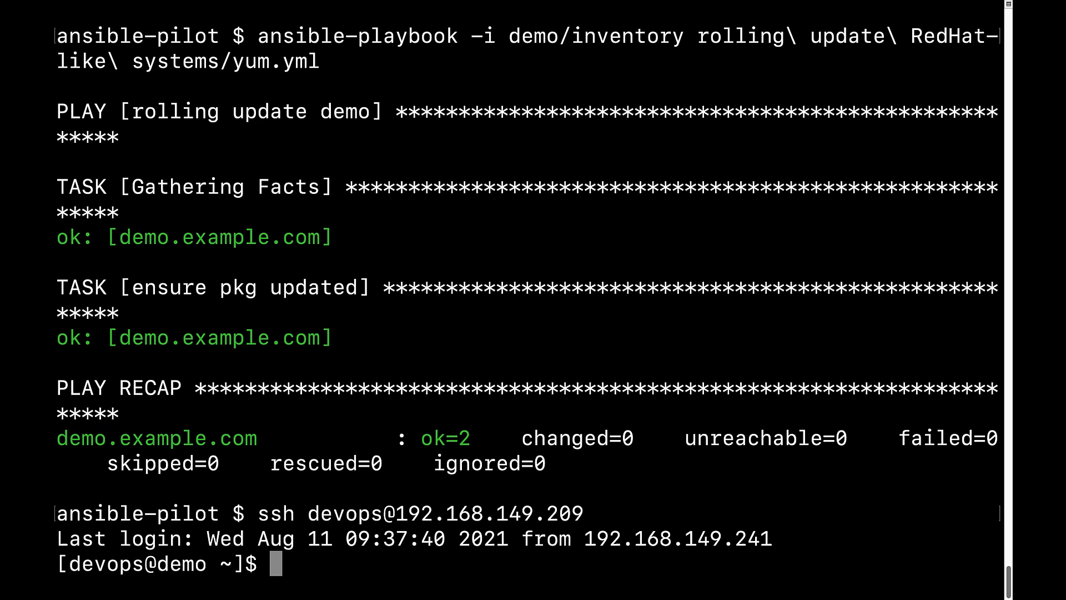
{"action": "type", "text": "sudo su"}
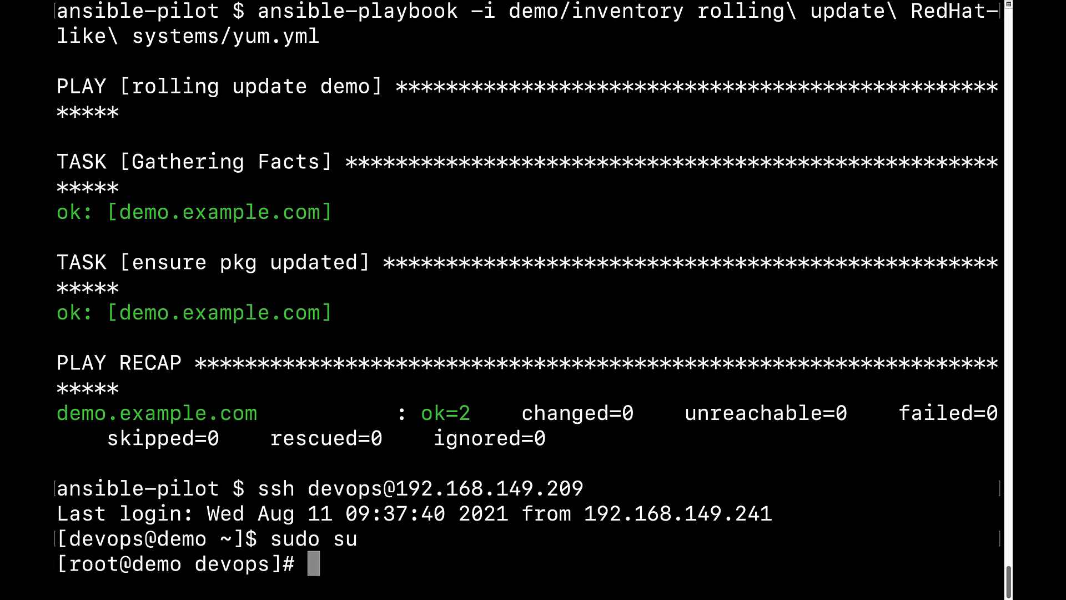
{"action": "type", "text": "dnf inf"}
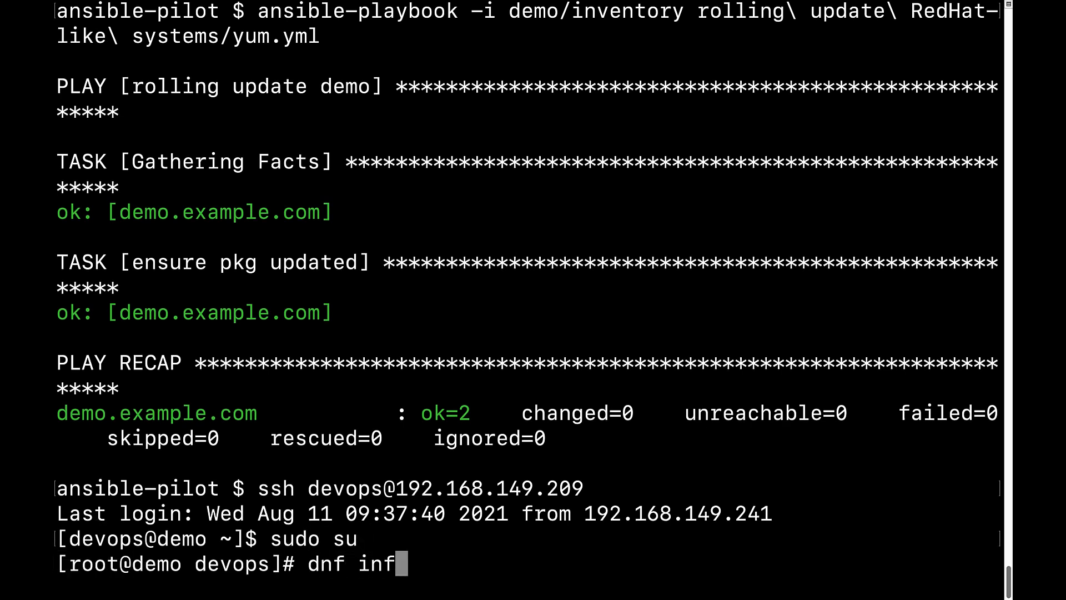
{"action": "type", "text": "o nginx"}
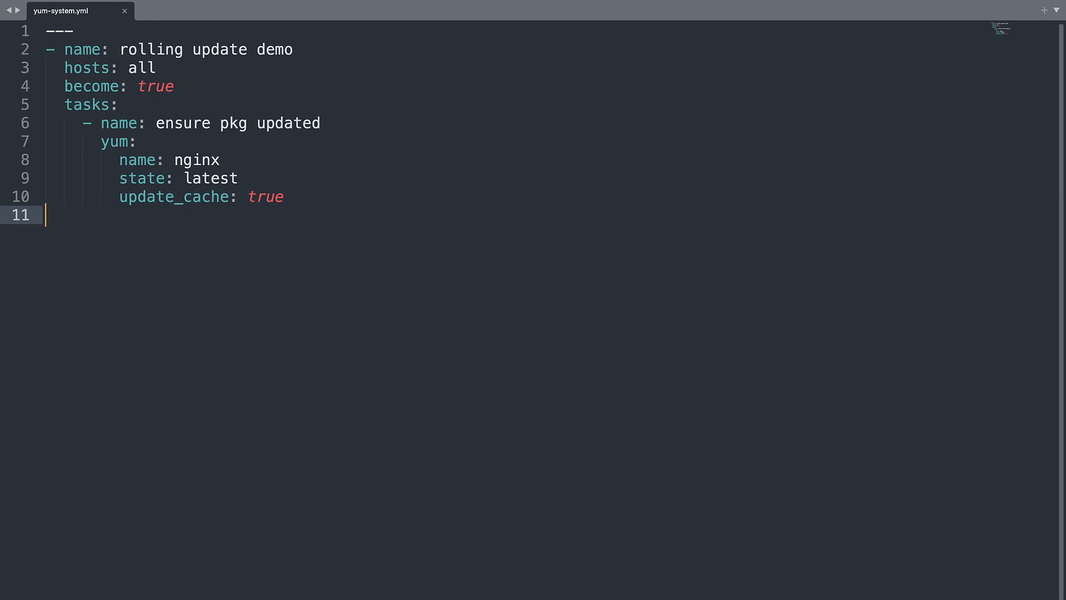
- Rename the task 'ensure system updated' and set the yum name to "*"
{"action": "left_click", "coordinate": [309, 122]}
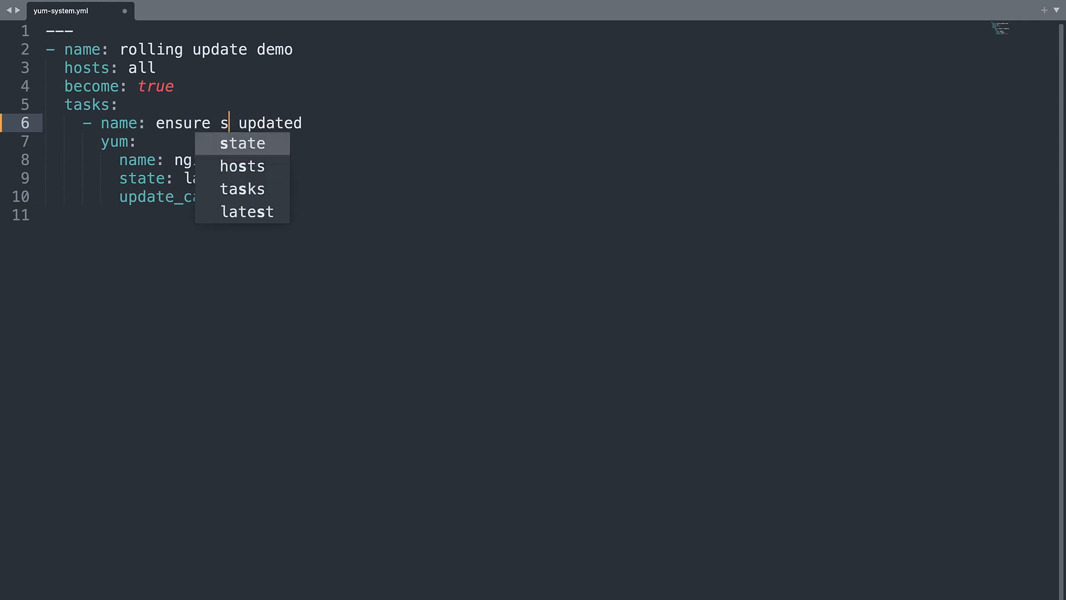
{"action": "type", "text": "ystem"}
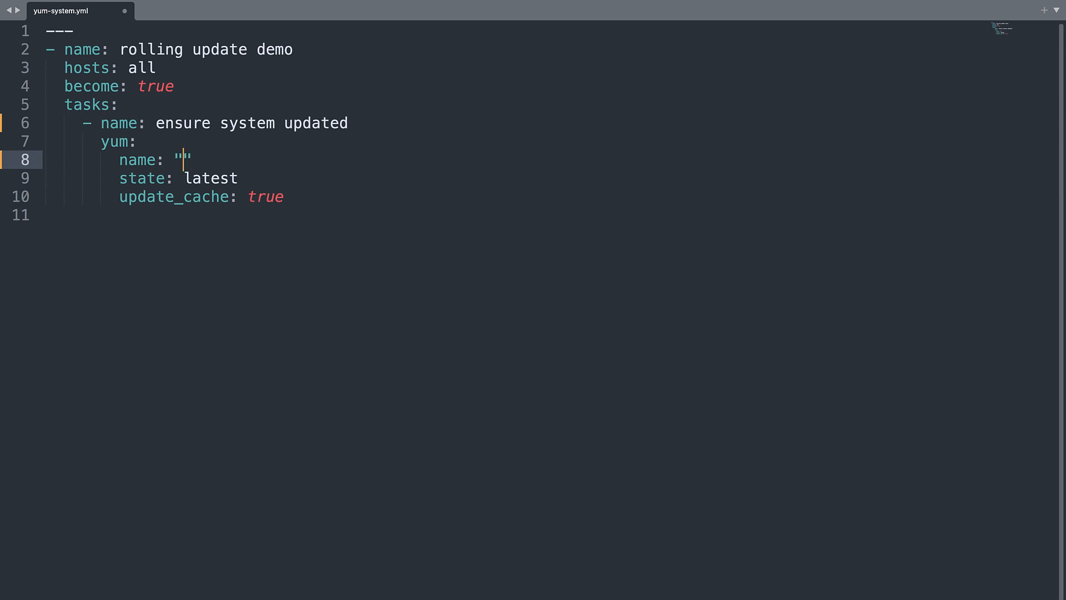
{"action": "type", "text": "*"}
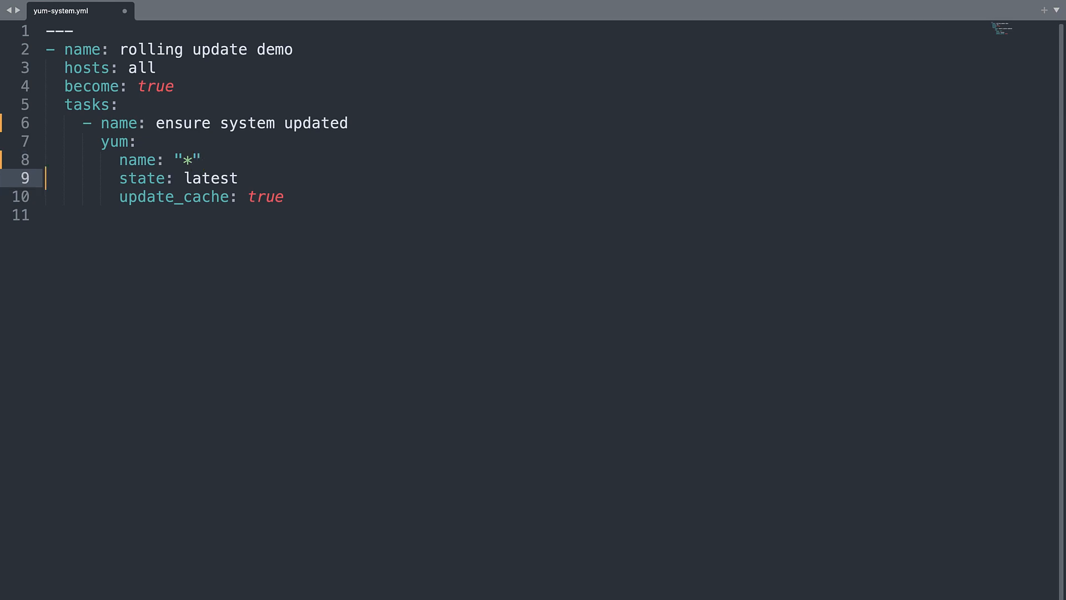